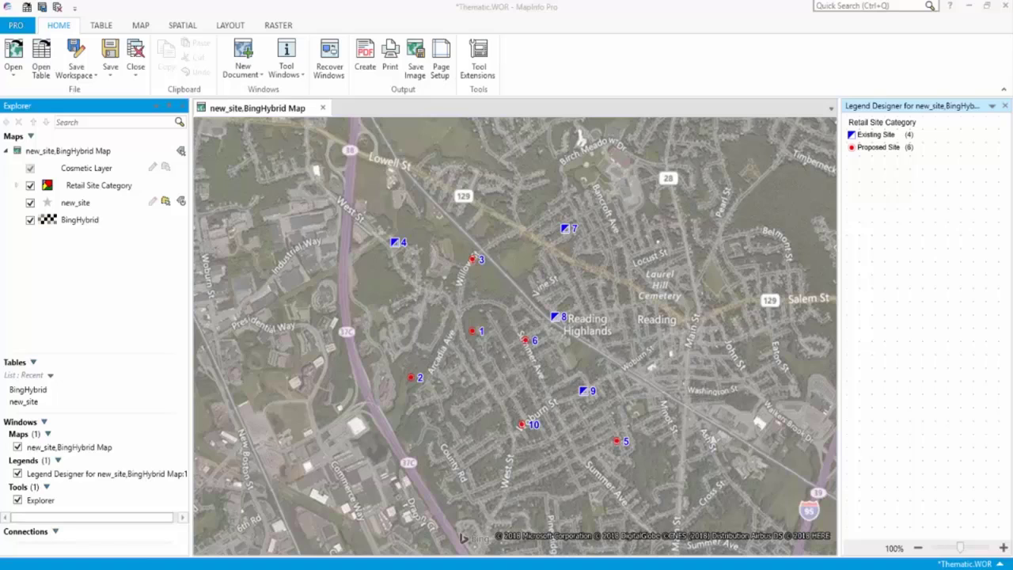
Create a new blank layout window from the Layout ribbon
{"action": "left_click", "coordinate": [230, 26]}
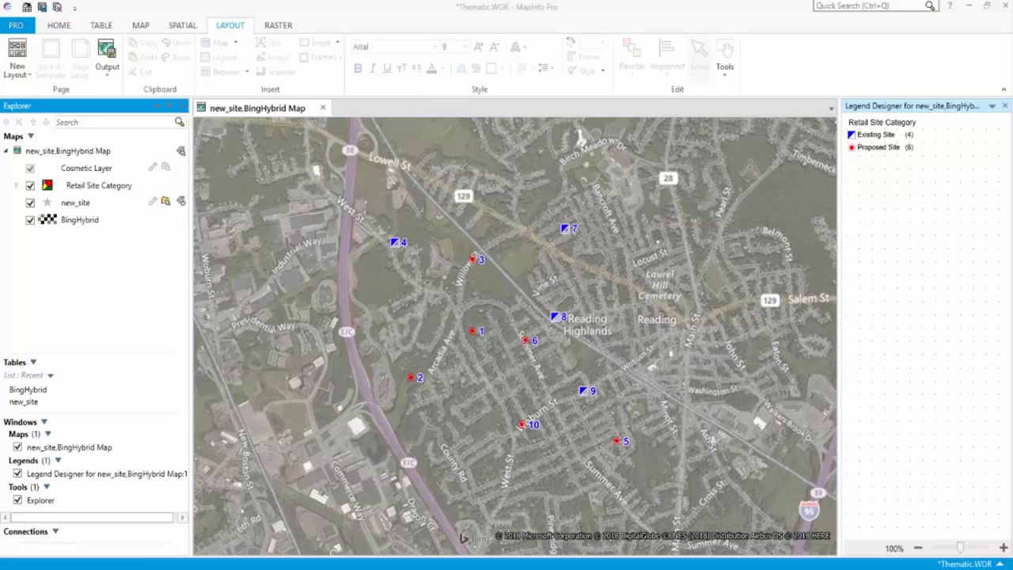
{"action": "left_click", "coordinate": [16, 55]}
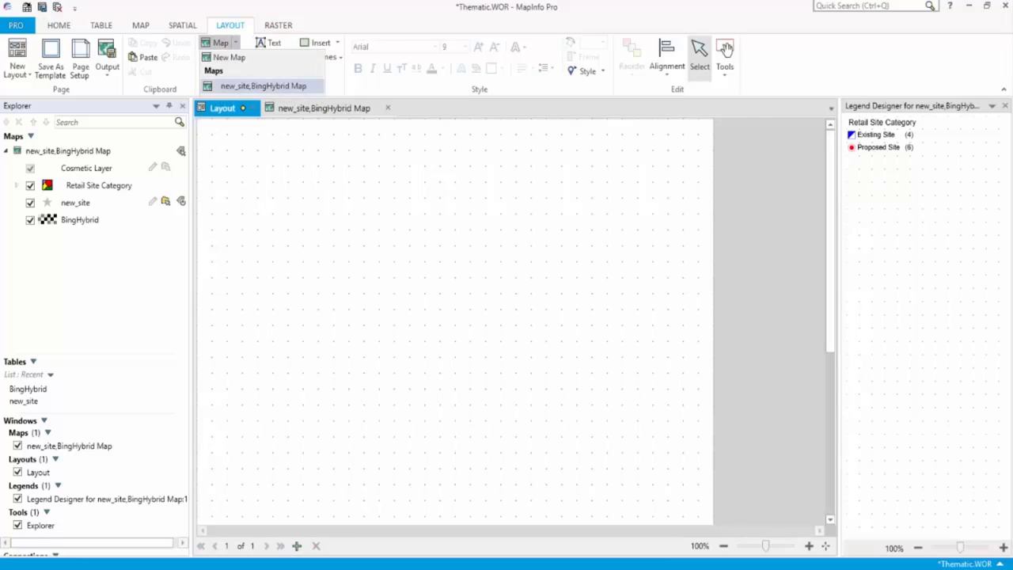
Place the new_site,BingHybrid map frame and the new_site browser table on the layout
{"action": "left_click", "coordinate": [263, 85]}
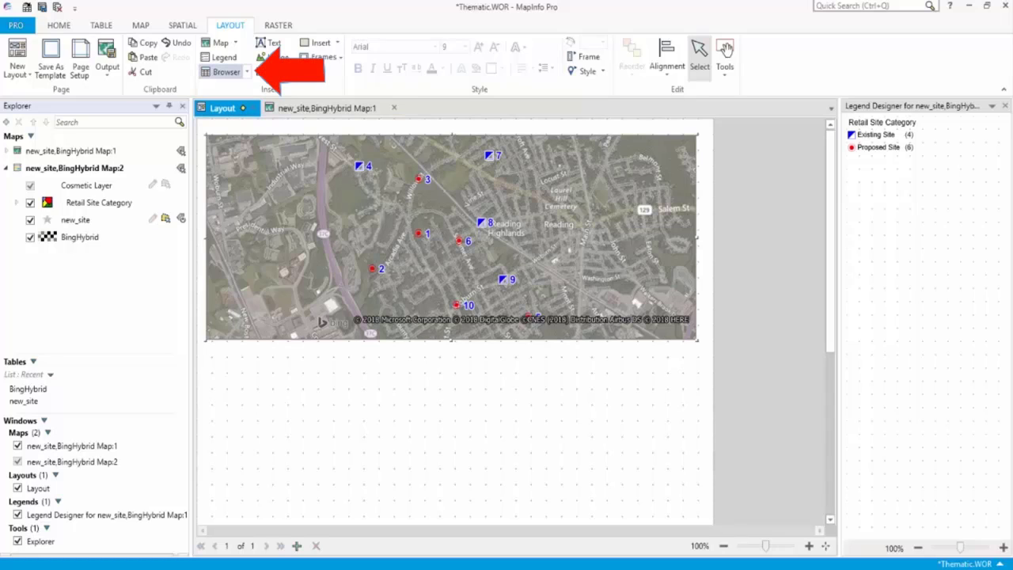
{"action": "left_click", "coordinate": [225, 73]}
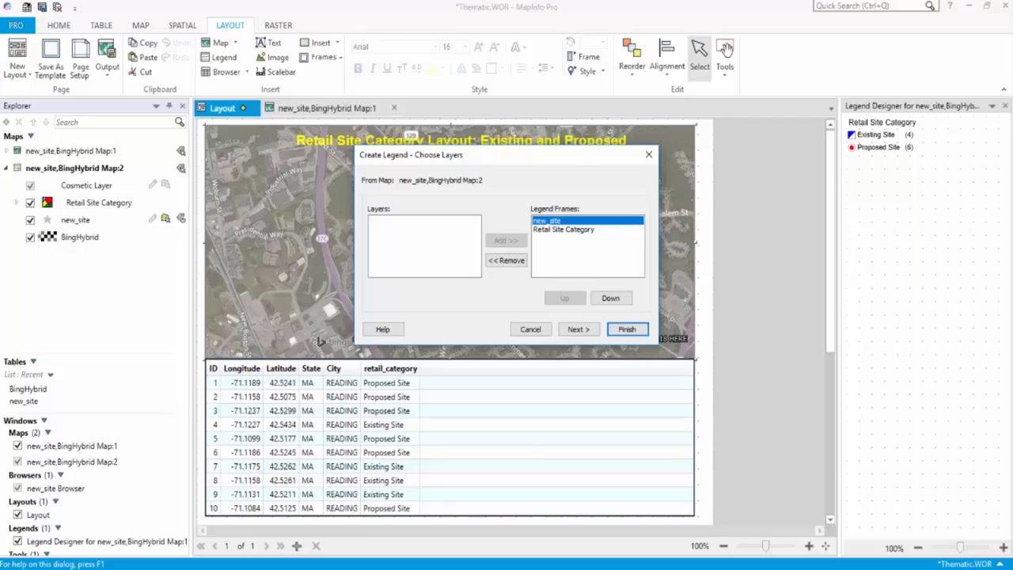
Remove the new_site frame so the legend shows only Retail Site Category symbols
{"action": "left_click", "coordinate": [507, 259]}
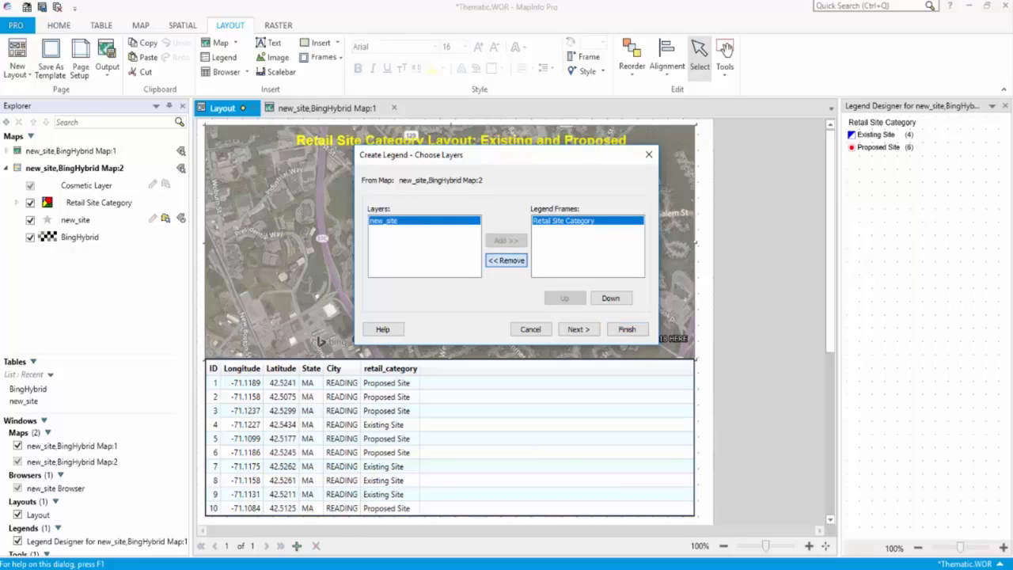
{"action": "left_click", "coordinate": [627, 327]}
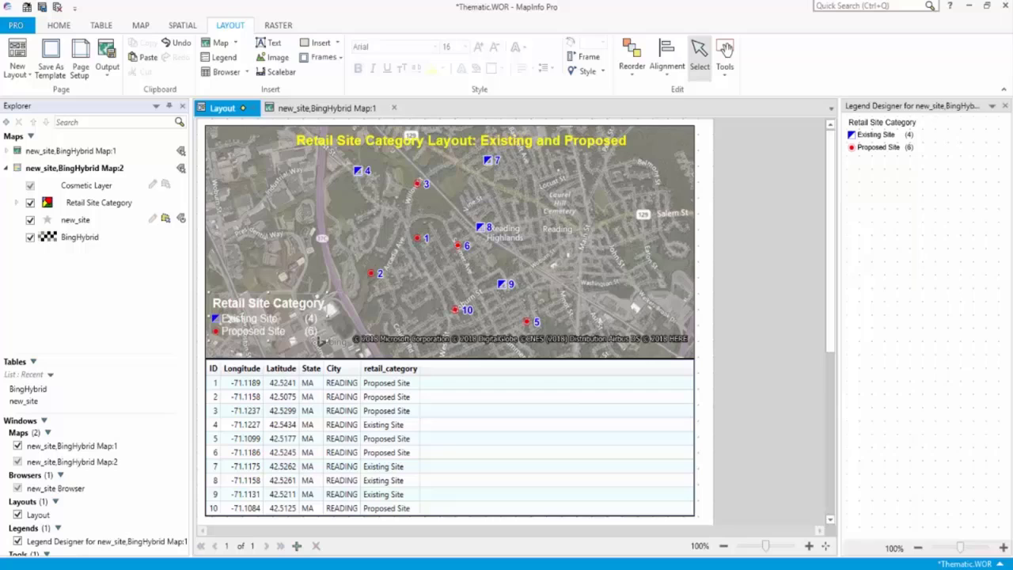
{"action": "mouse_move", "coordinate": [280, 71]}
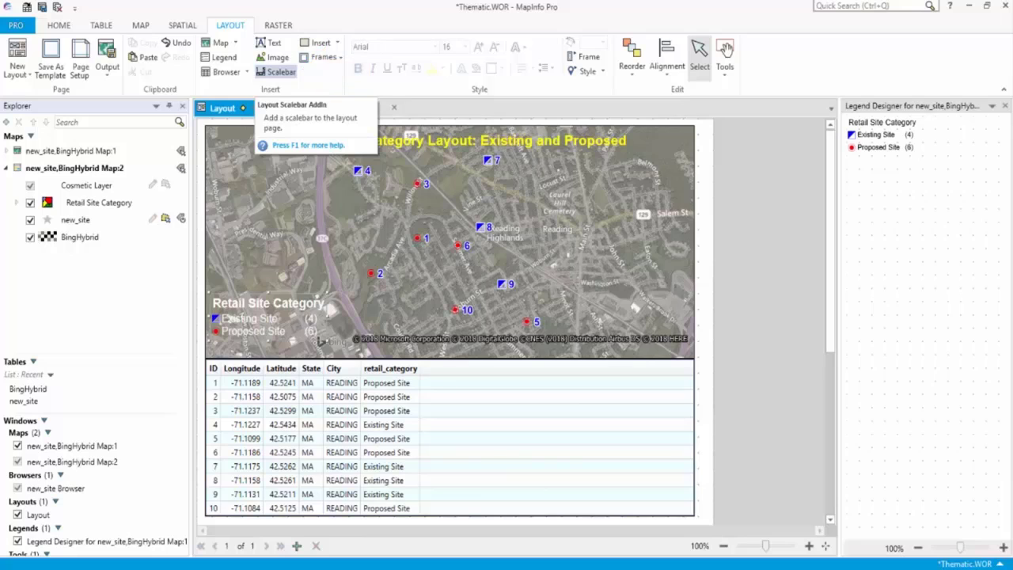
Choose a scale bar pattern, label look and shape, then place the miles scale bar
{"action": "left_click", "coordinate": [281, 71]}
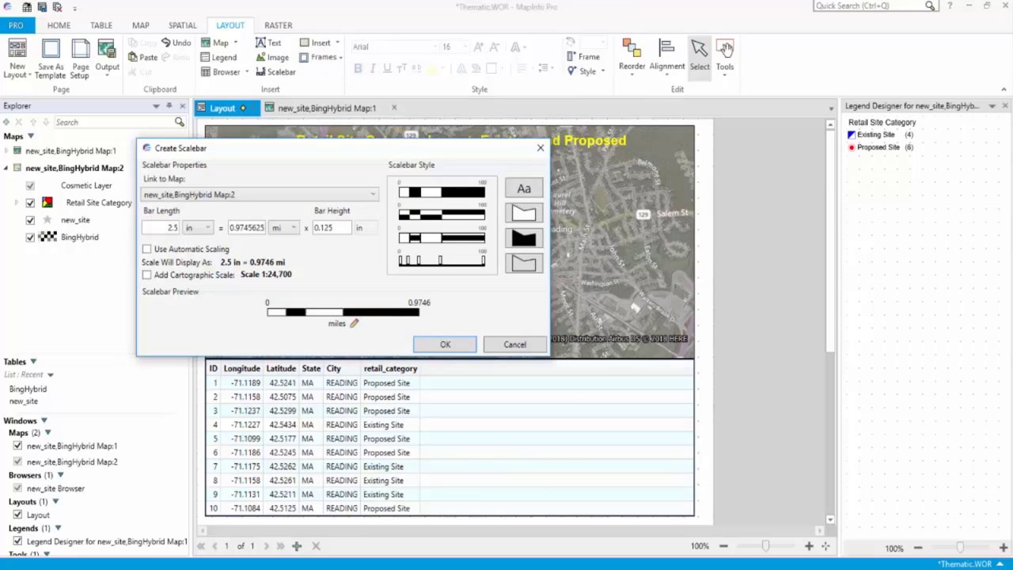
{"action": "left_click", "coordinate": [373, 193]}
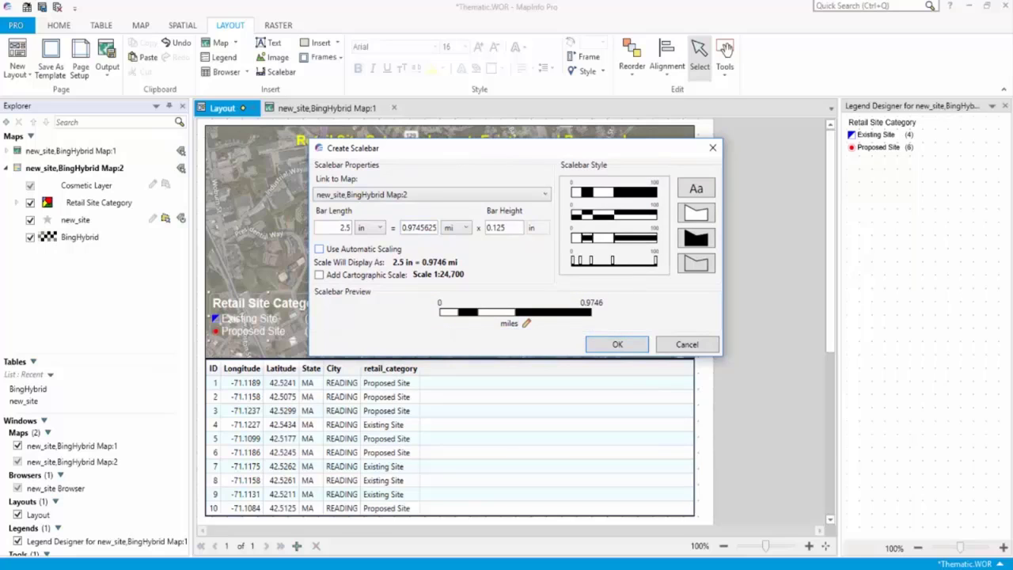
{"action": "left_click", "coordinate": [614, 192]}
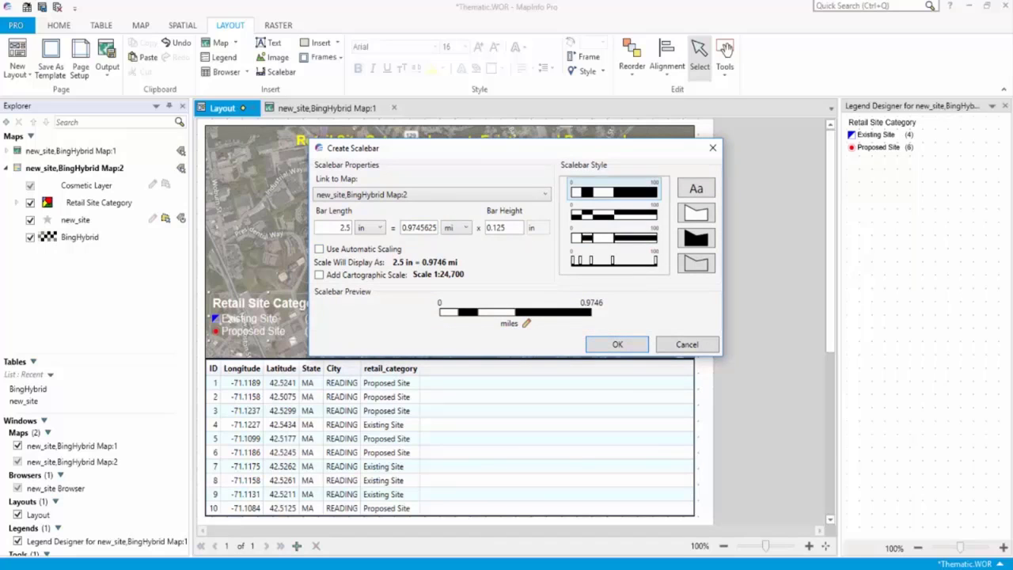
{"action": "left_click", "coordinate": [614, 237]}
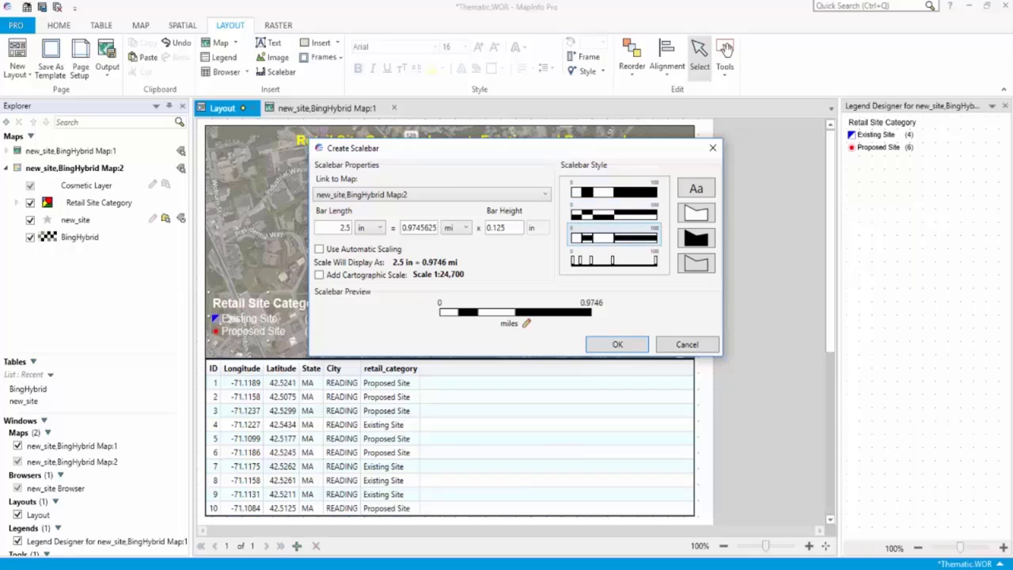
{"action": "left_click", "coordinate": [614, 260]}
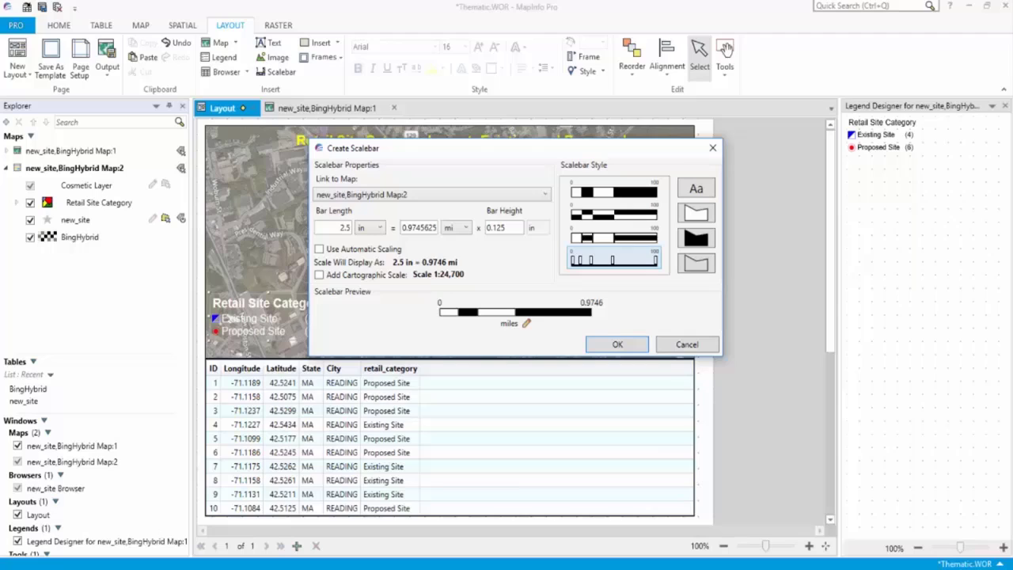
{"action": "left_click", "coordinate": [695, 187]}
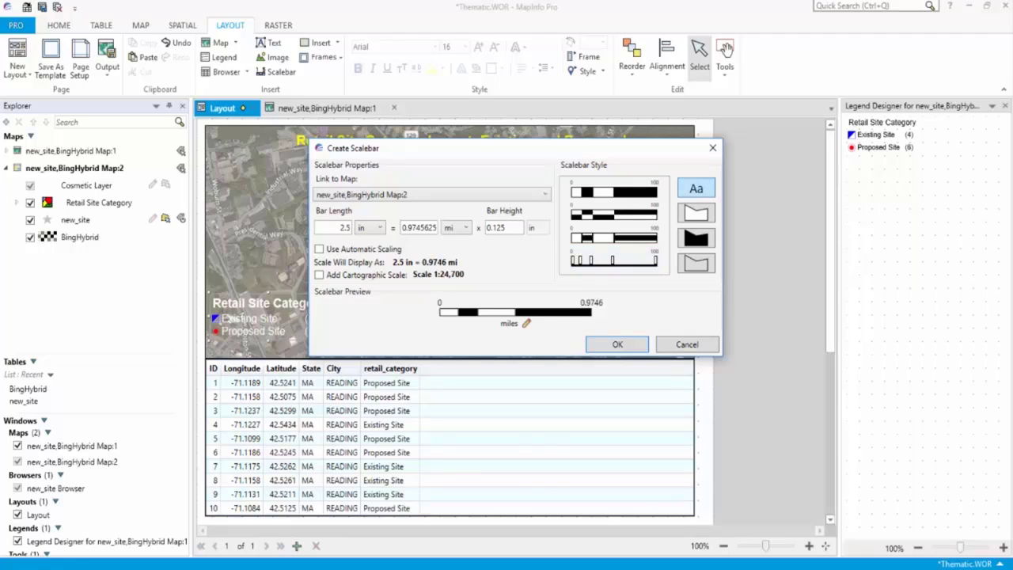
{"action": "left_click", "coordinate": [695, 212]}
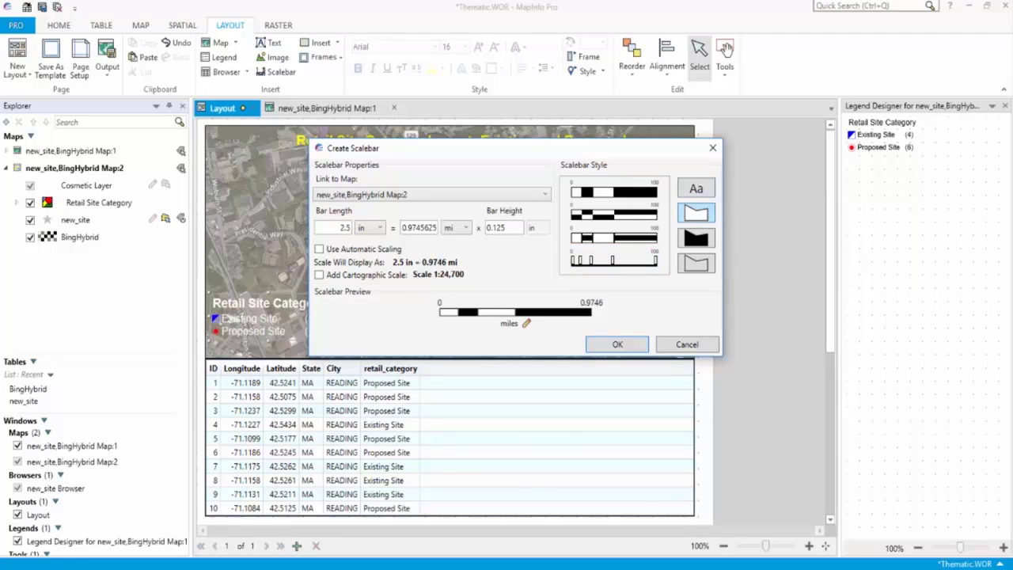
{"action": "left_click", "coordinate": [695, 237]}
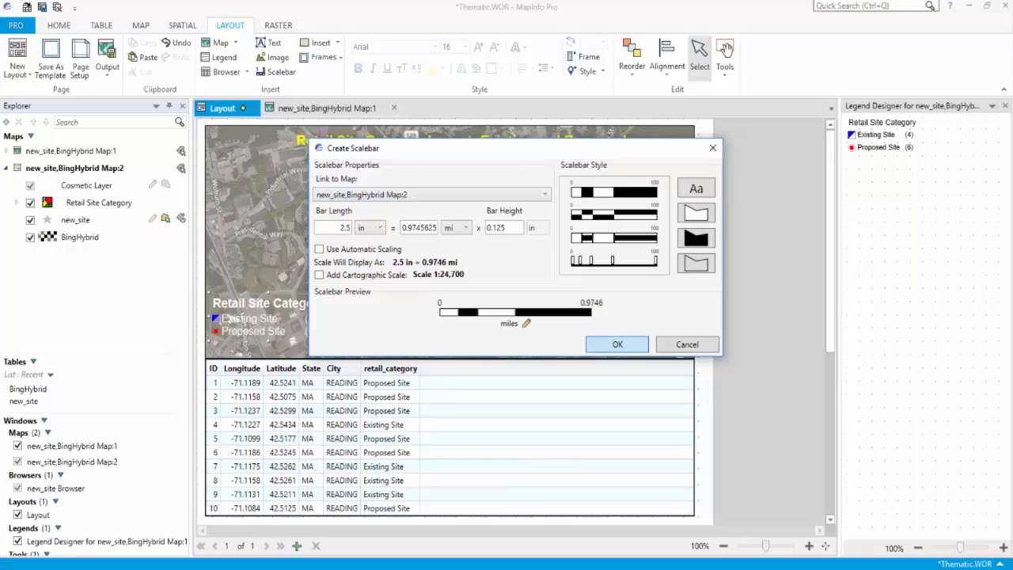
{"action": "left_click", "coordinate": [617, 343]}
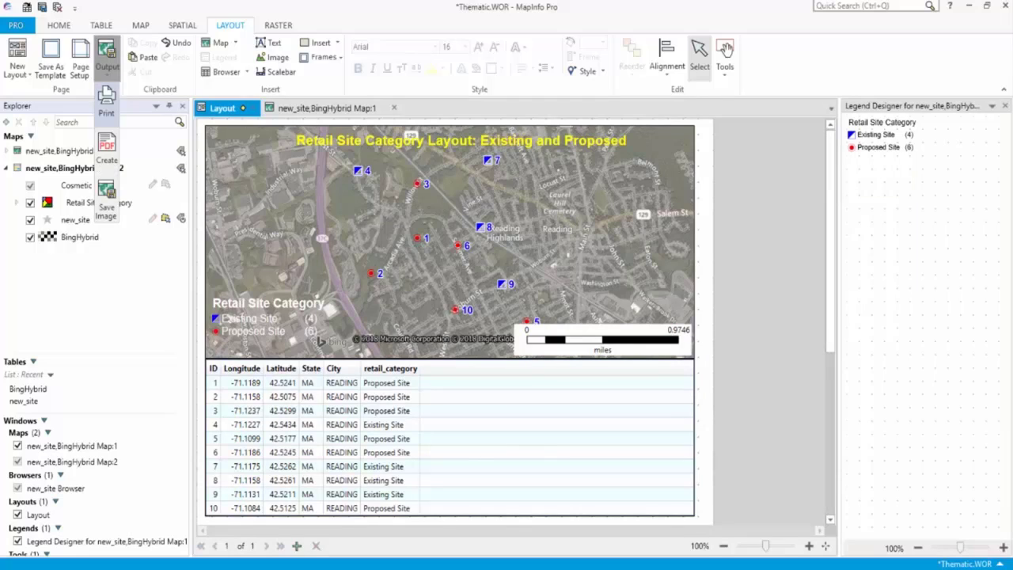
Select MapInfo PDF Printer Version 17.0 x64 as the printer in the Print dialog
{"action": "left_click", "coordinate": [107, 102]}
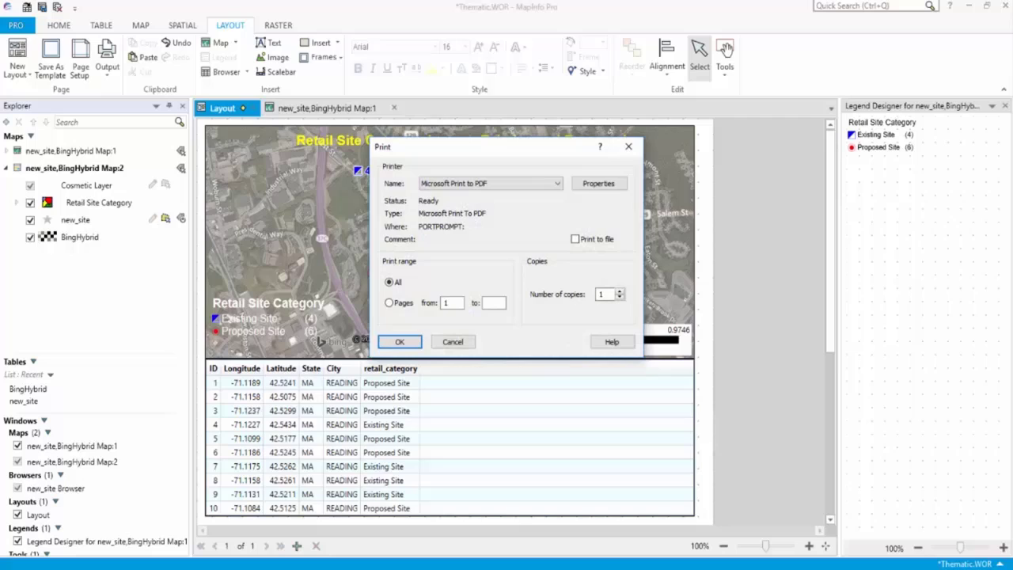
{"action": "left_click", "coordinate": [557, 184]}
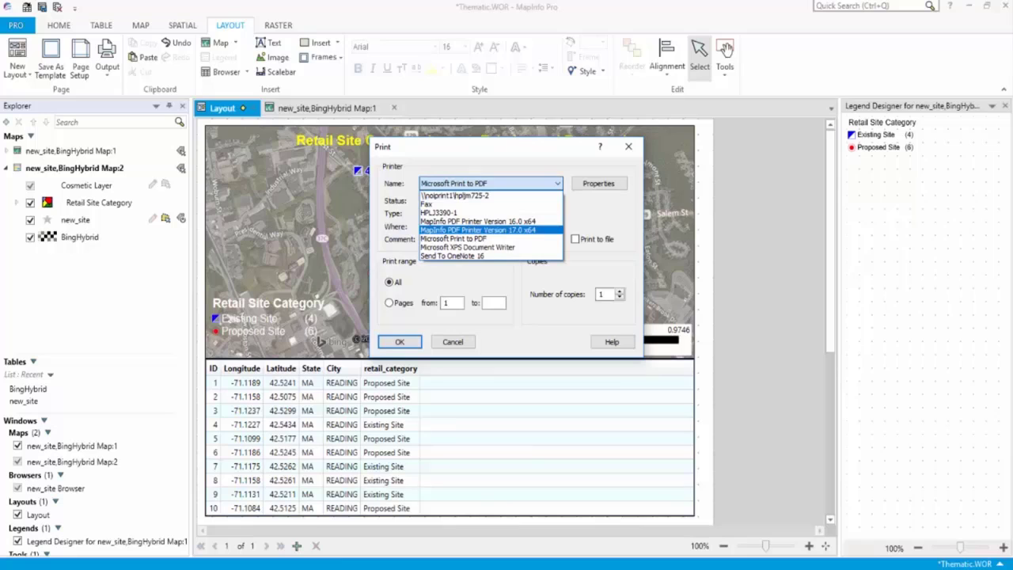
{"action": "left_click", "coordinate": [488, 231]}
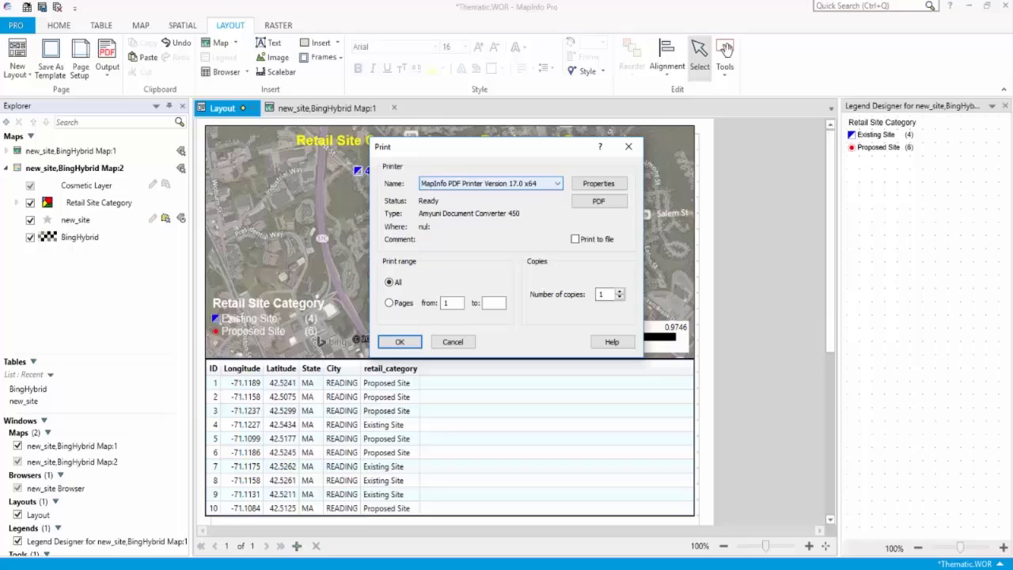
{"action": "left_click", "coordinate": [599, 199]}
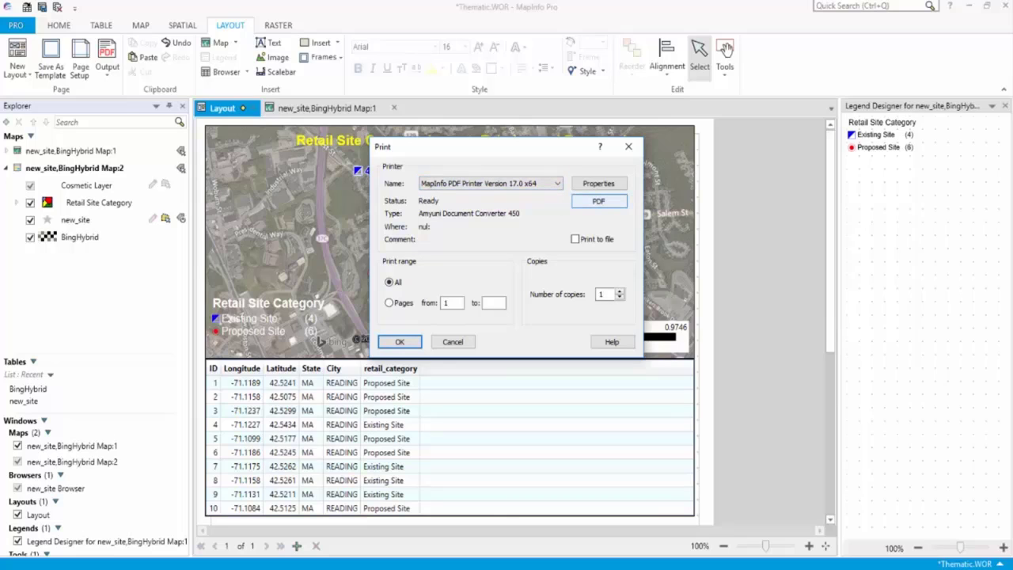
Enable Layered PDF in the PDF preferences and confirm the print
{"action": "left_click", "coordinate": [599, 201]}
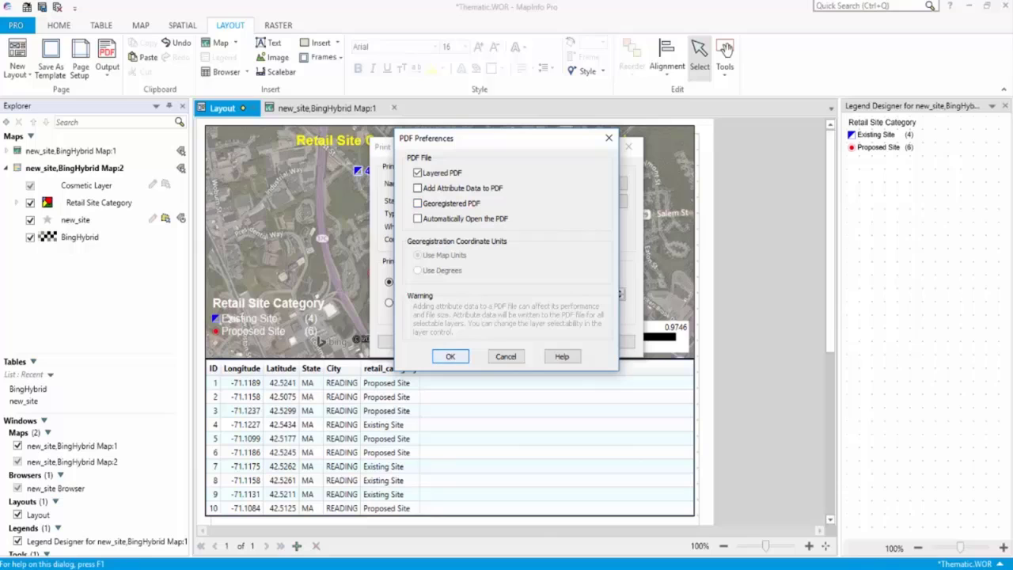
{"action": "left_click", "coordinate": [449, 357]}
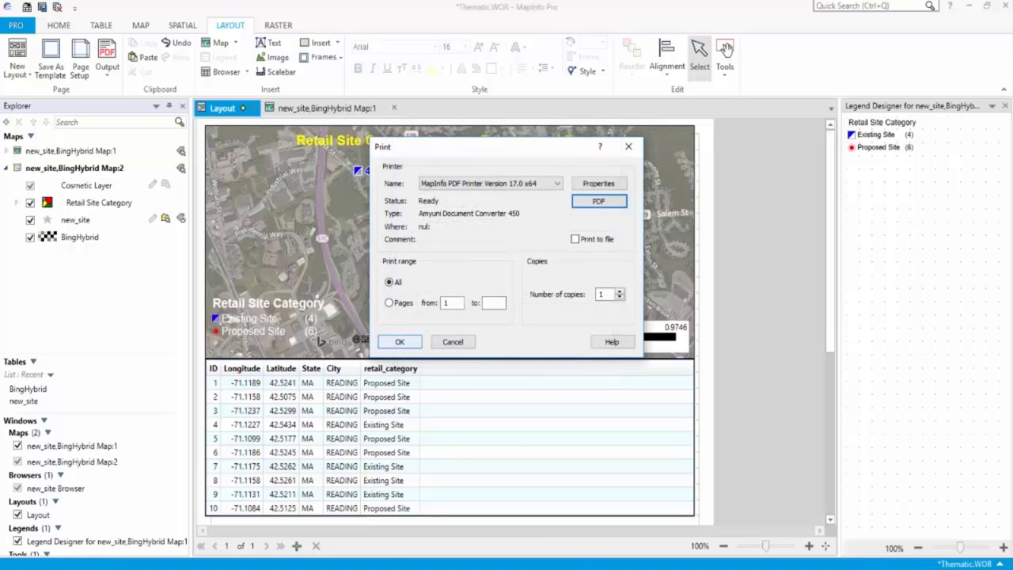
{"action": "left_click", "coordinate": [453, 342]}
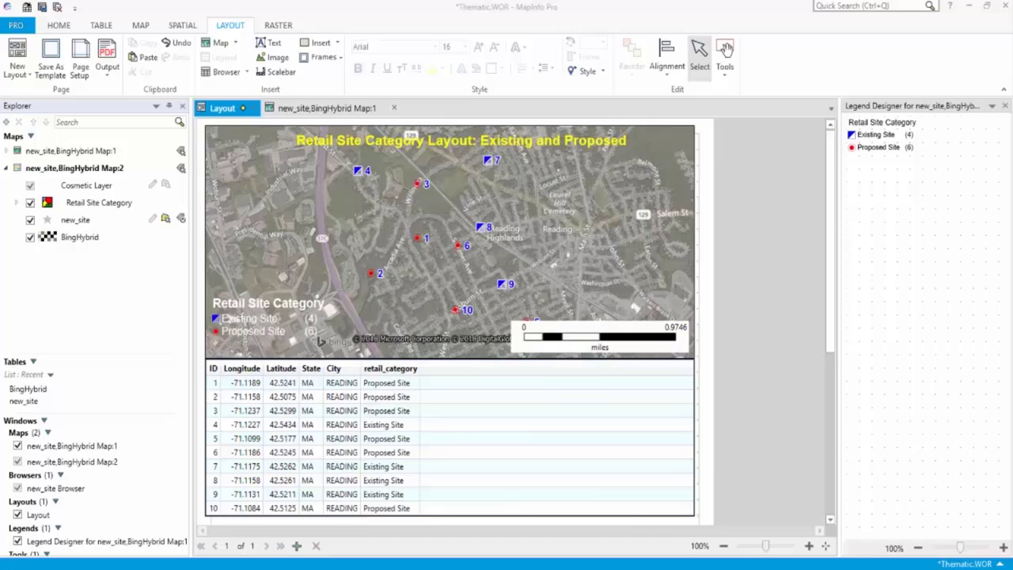
Name the output file Layout_Print_La in the Tutorial folder and start printing
{"action": "left_click", "coordinate": [108, 57]}
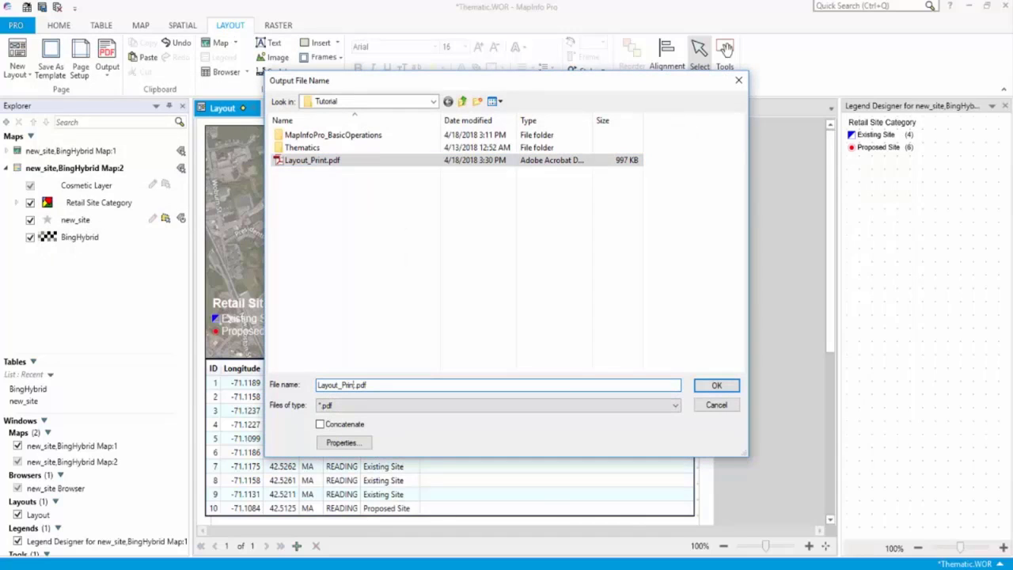
{"action": "type", "text": "_La"}
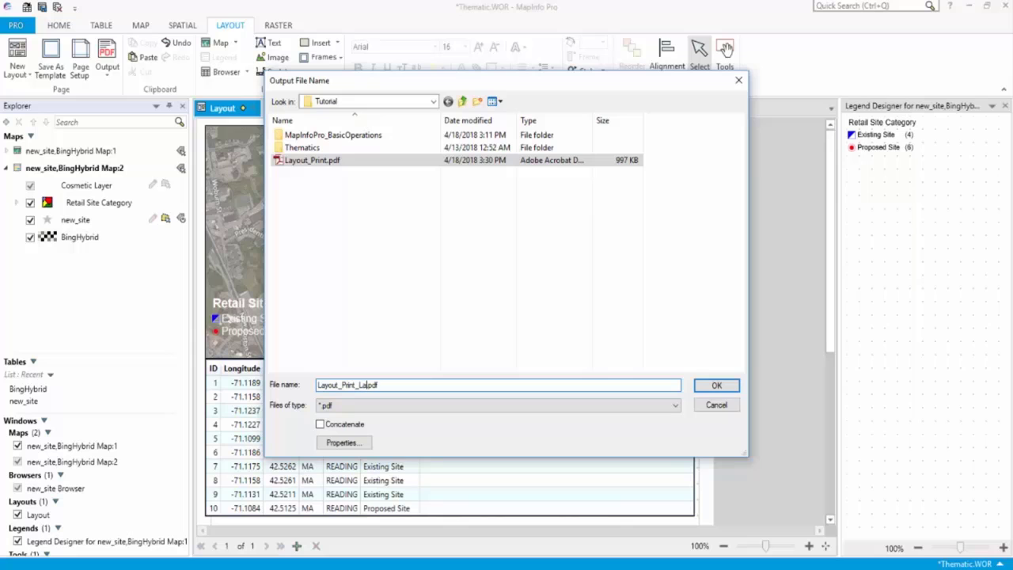
{"action": "left_click", "coordinate": [715, 385]}
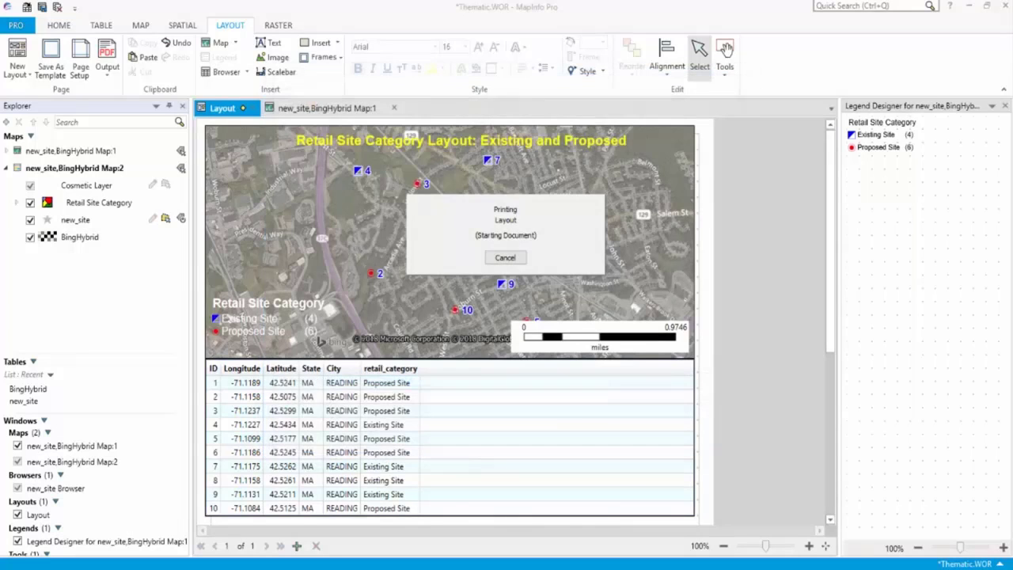